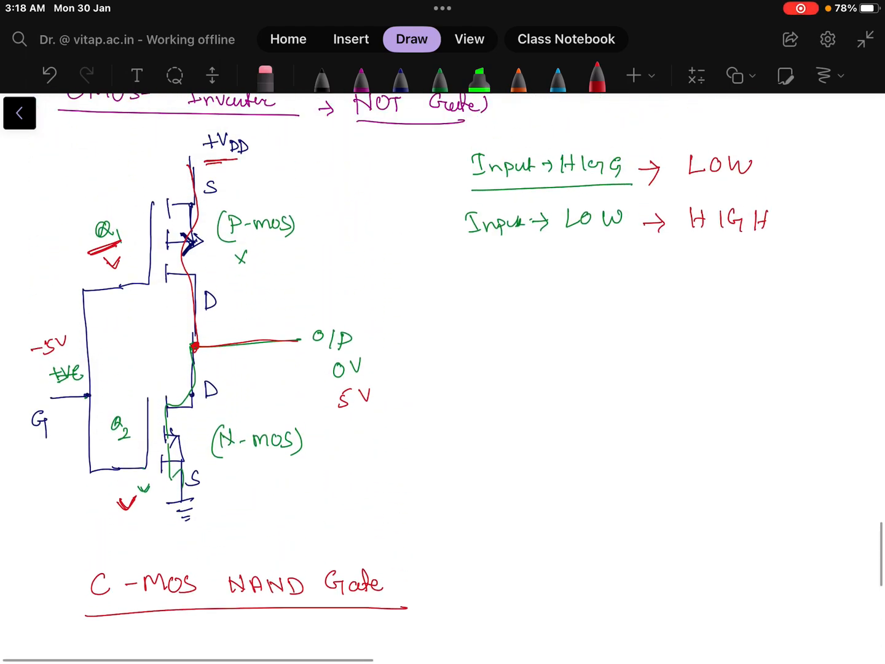
# Scroll down past the CMOS inverter diagram to the C-MOS NAND Gate heading
pyautogui.scroll(-3)
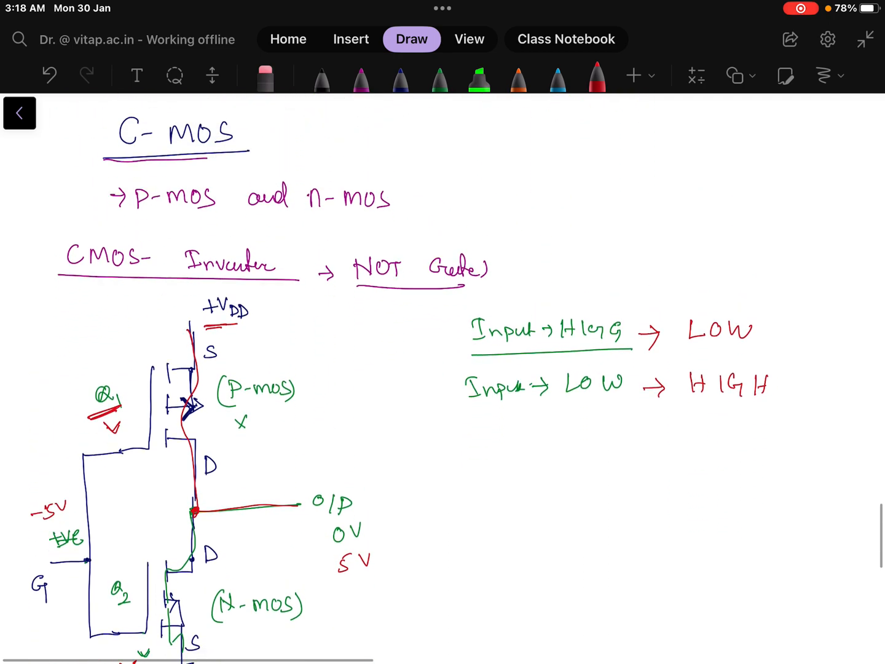
pyautogui.scroll(-3)
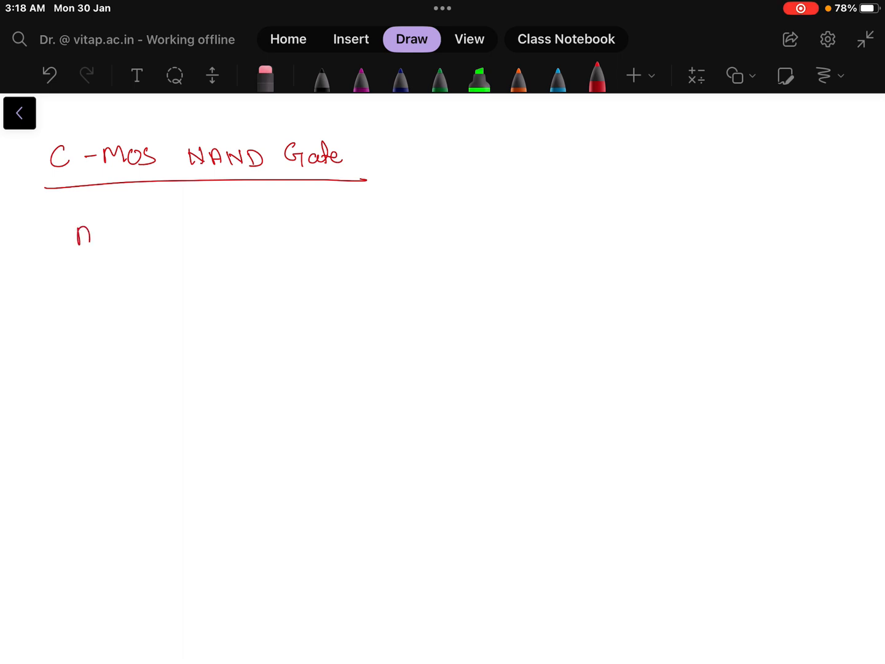
# In red ink, write 'n→mos works' and the overbarred A·B expression with an arrow
pyautogui.moveTo(98, 234); pyautogui.dragTo(169, 236)
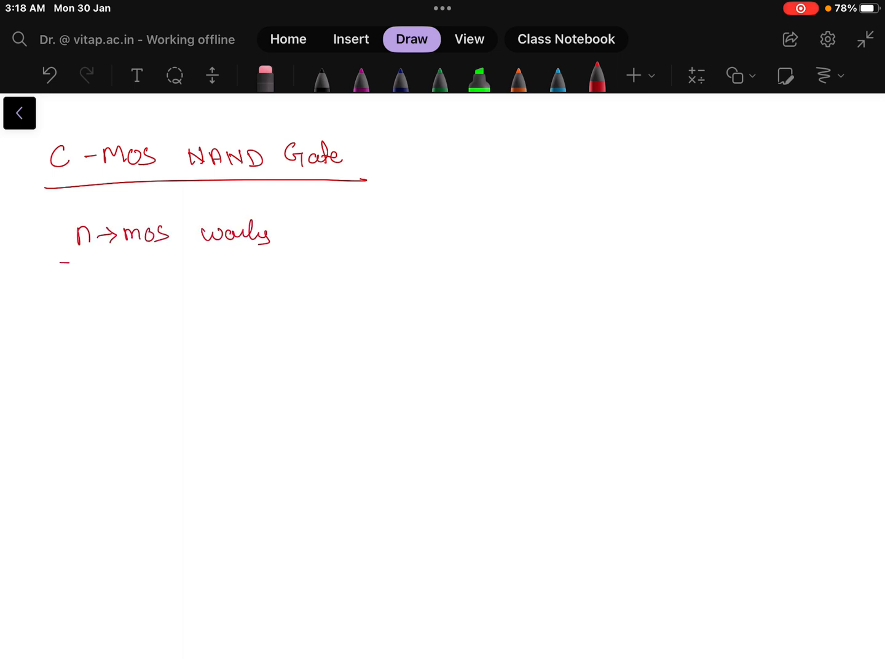
pyautogui.moveTo(61, 261); pyautogui.dragTo(286, 258)
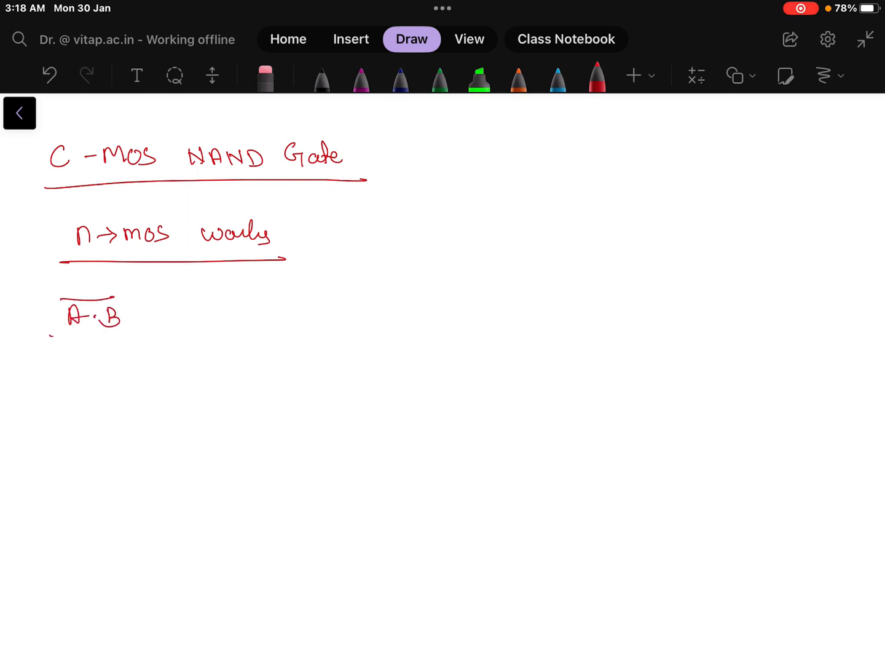
pyautogui.moveTo(52, 337); pyautogui.dragTo(117, 328)
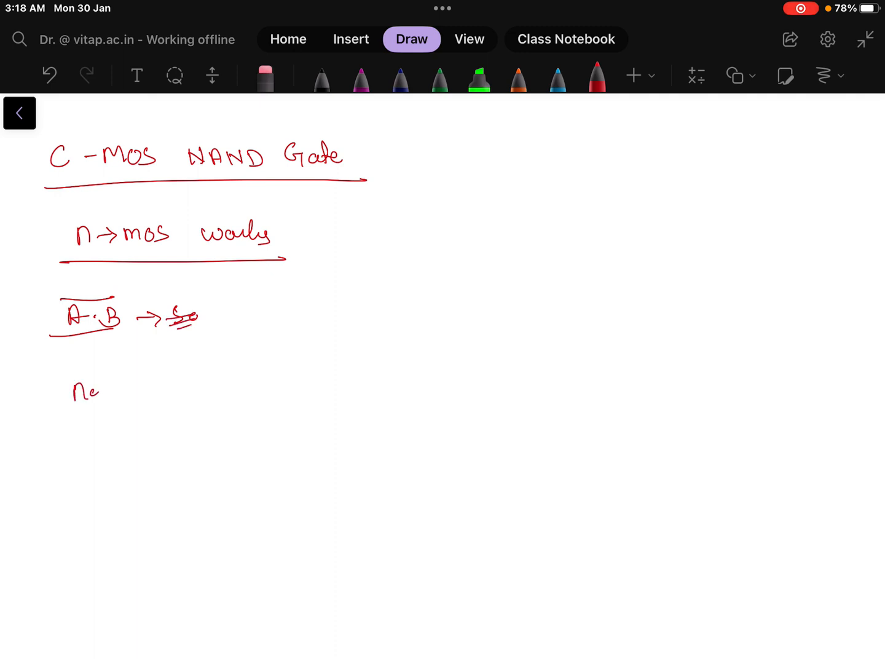
# In green, write the underlined n-mos rules: dot → series, plus → parallel
pyautogui.moveTo(105, 390); pyautogui.dragTo(142, 393)
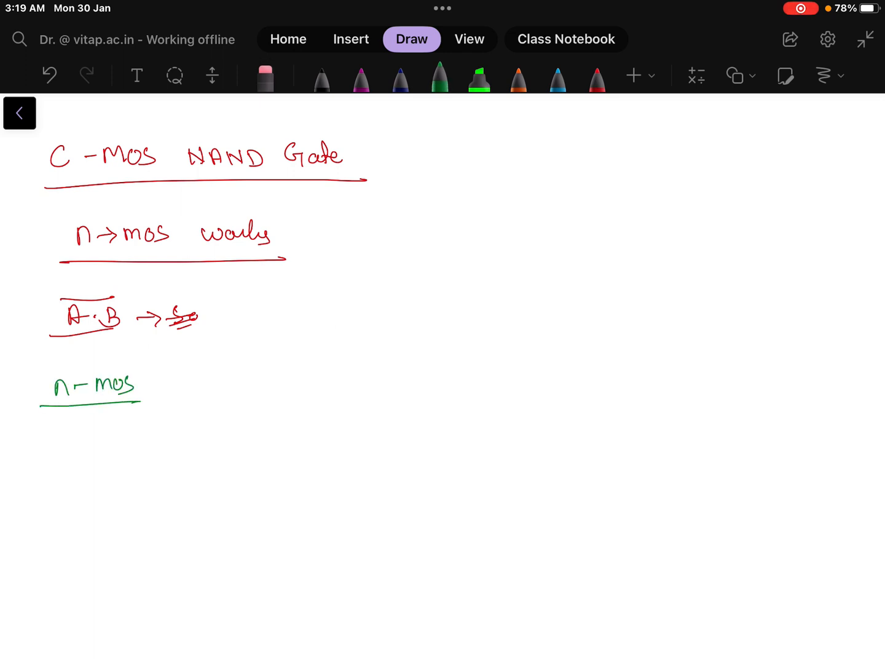
pyautogui.moveTo(74, 436); pyautogui.dragTo(172, 430)
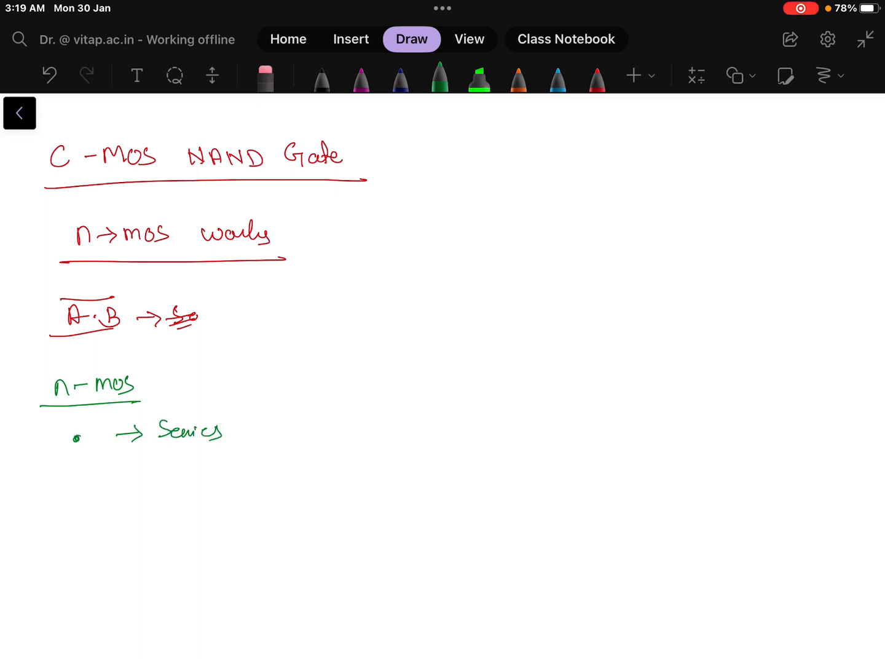
pyautogui.moveTo(68, 483); pyautogui.dragTo(139, 483)
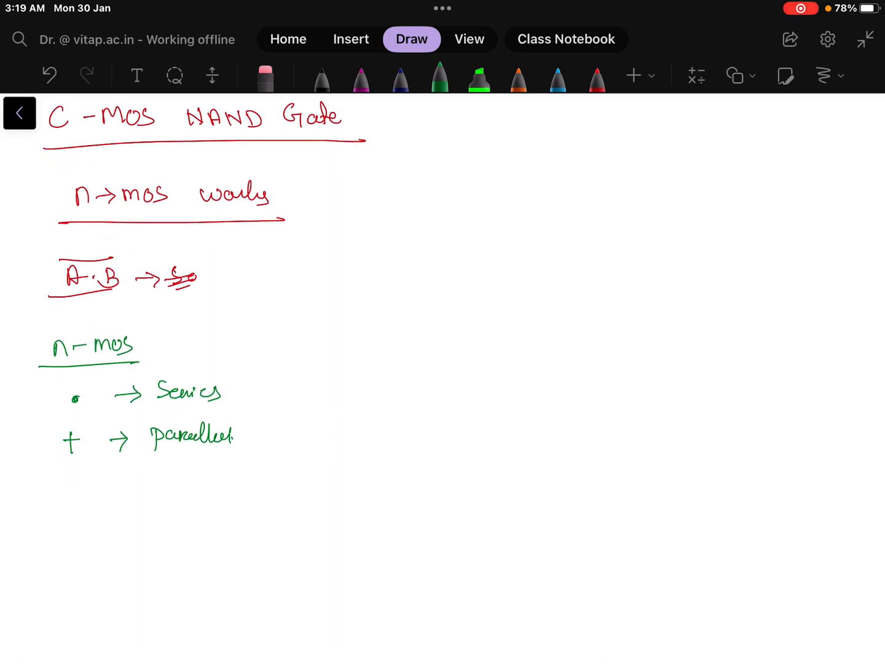
# Draw two series n-mos transistors with inputs A and B down to ground
pyautogui.click(576, 347)
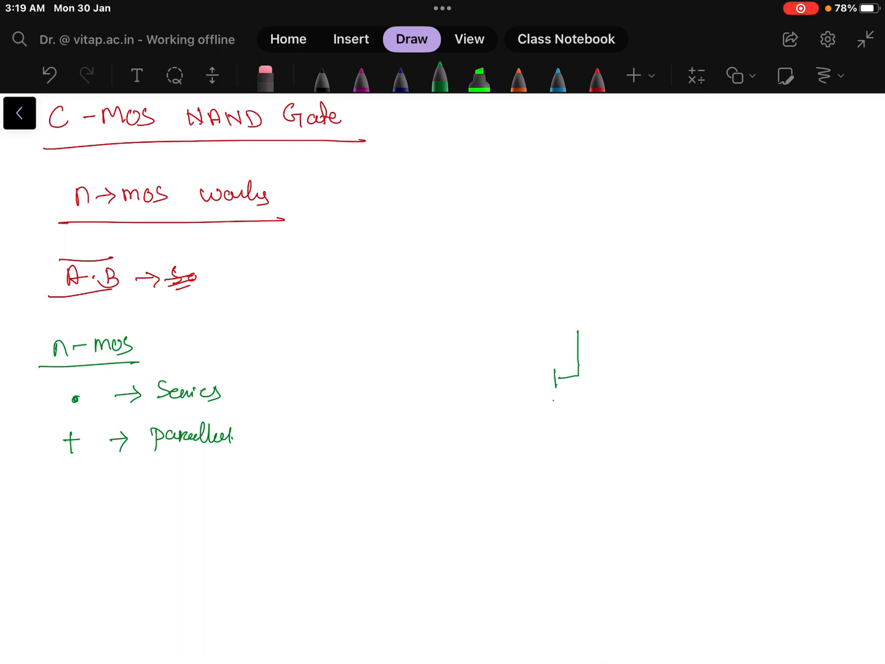
pyautogui.moveTo(556, 405); pyautogui.dragTo(572, 437)
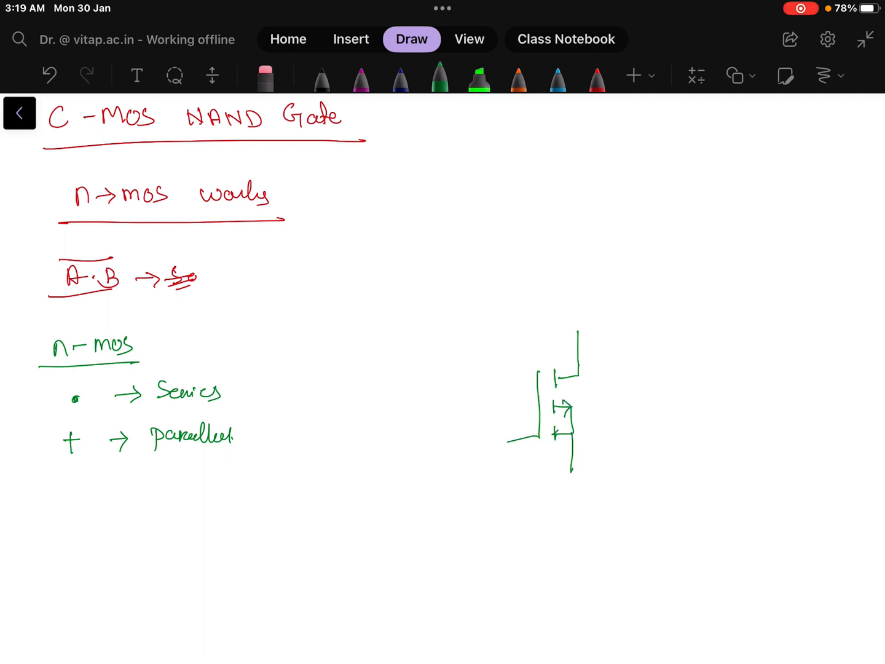
pyautogui.moveTo(486, 430); pyautogui.dragTo(501, 440)
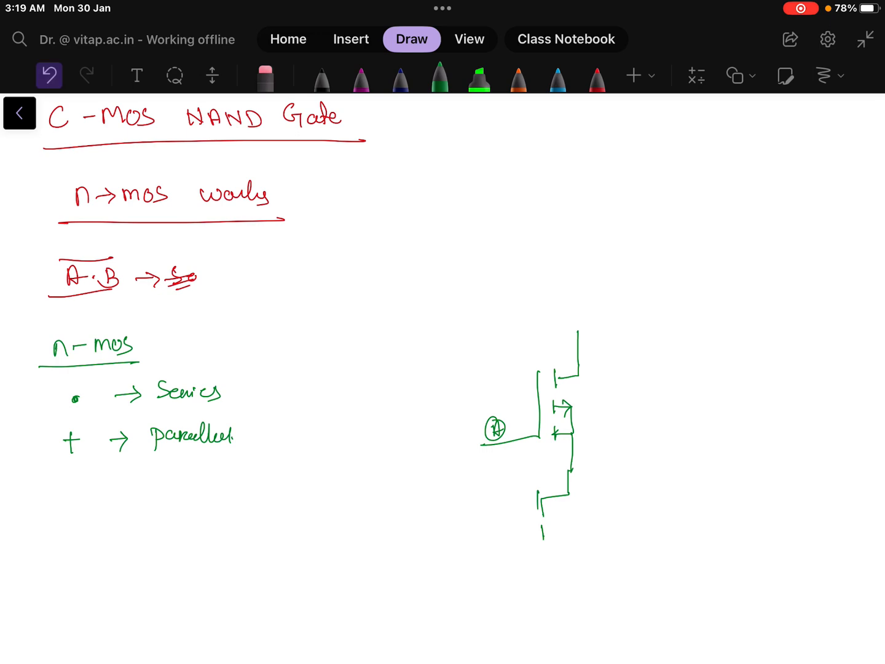
pyautogui.click(48, 75)
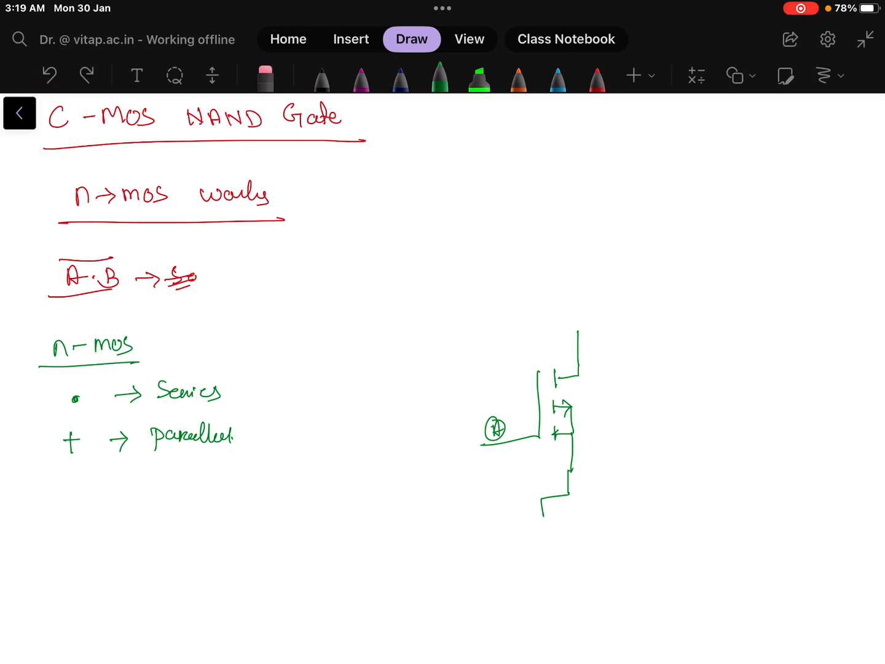
pyautogui.moveTo(544, 537); pyautogui.dragTo(572, 535)
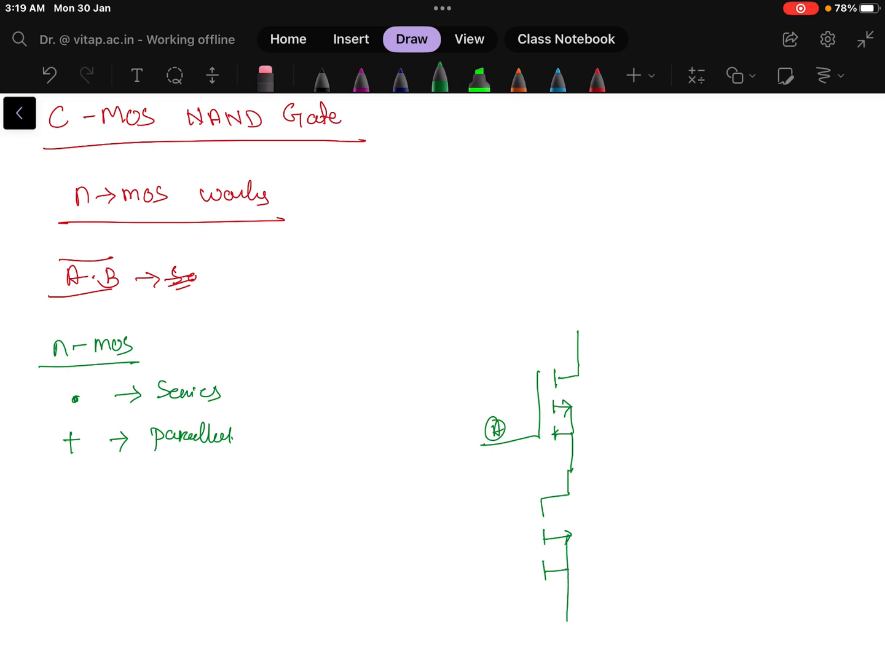
pyautogui.moveTo(566, 615); pyautogui.dragTo(566, 639)
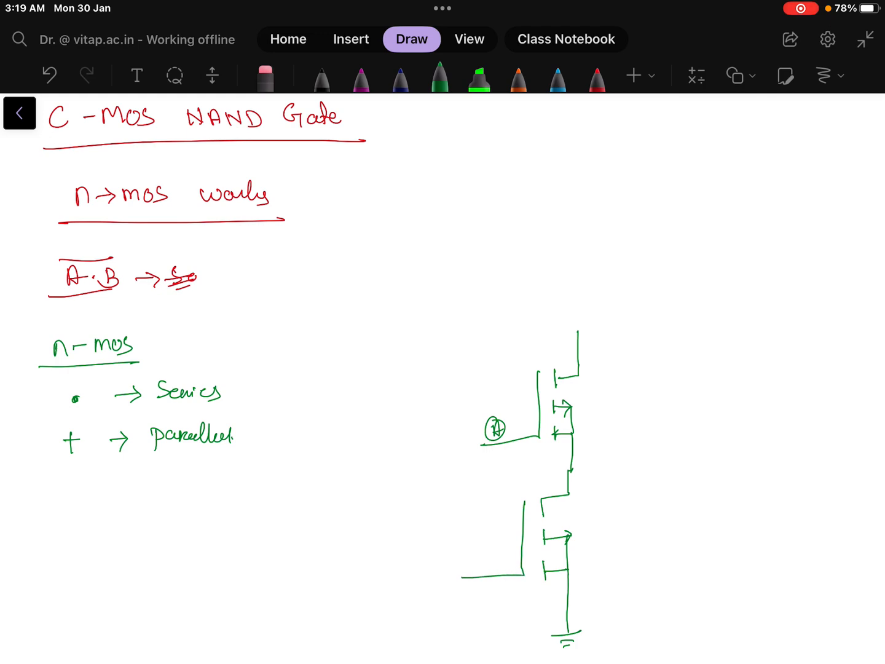
pyautogui.moveTo(455, 553); pyautogui.dragTo(488, 565)
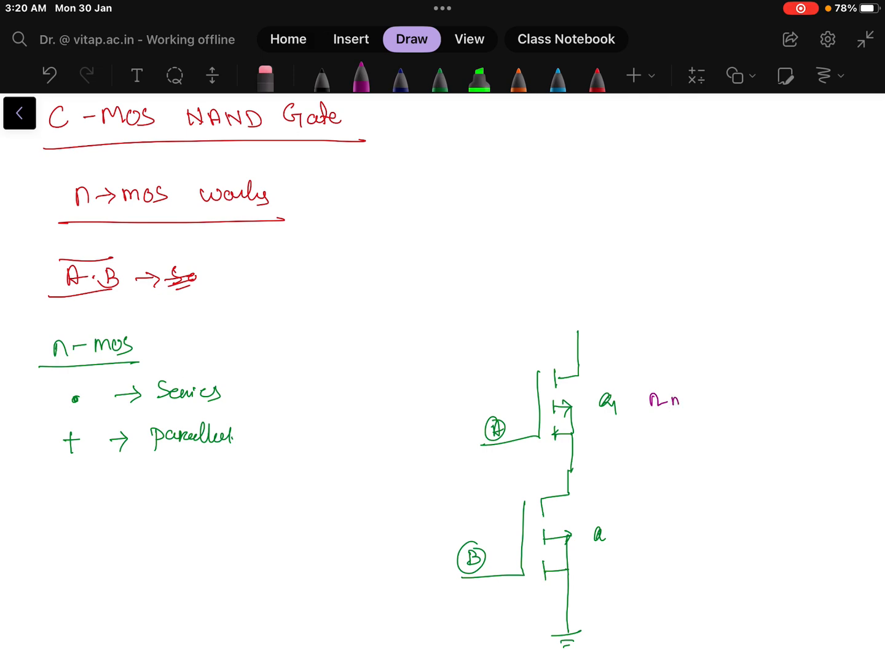
# Label both transistors n-mos and begin the purple P-mos heading below the rules
pyautogui.moveTo(649, 402); pyautogui.dragTo(701, 418)
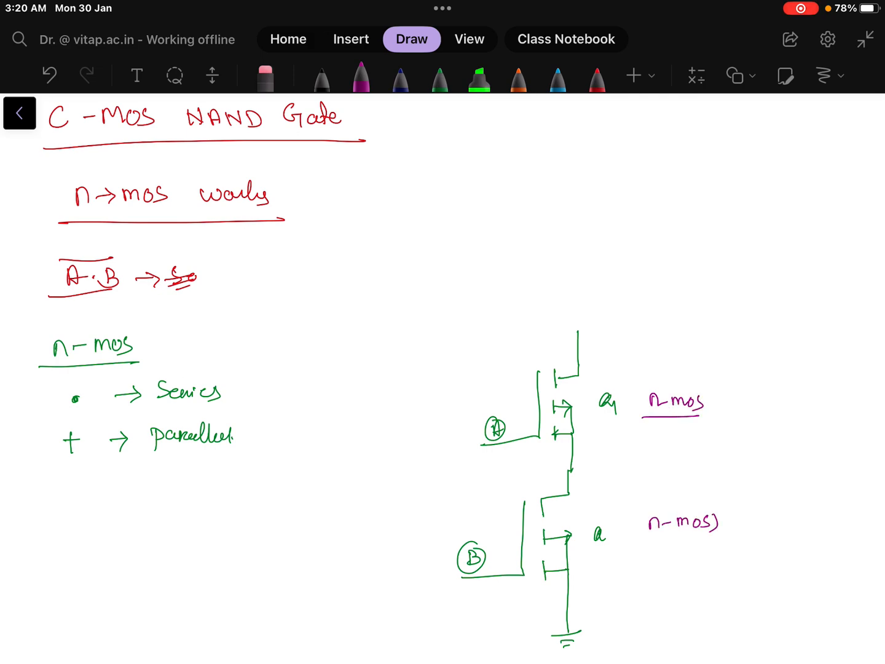
pyautogui.moveTo(636, 406); pyautogui.dragTo(713, 418)
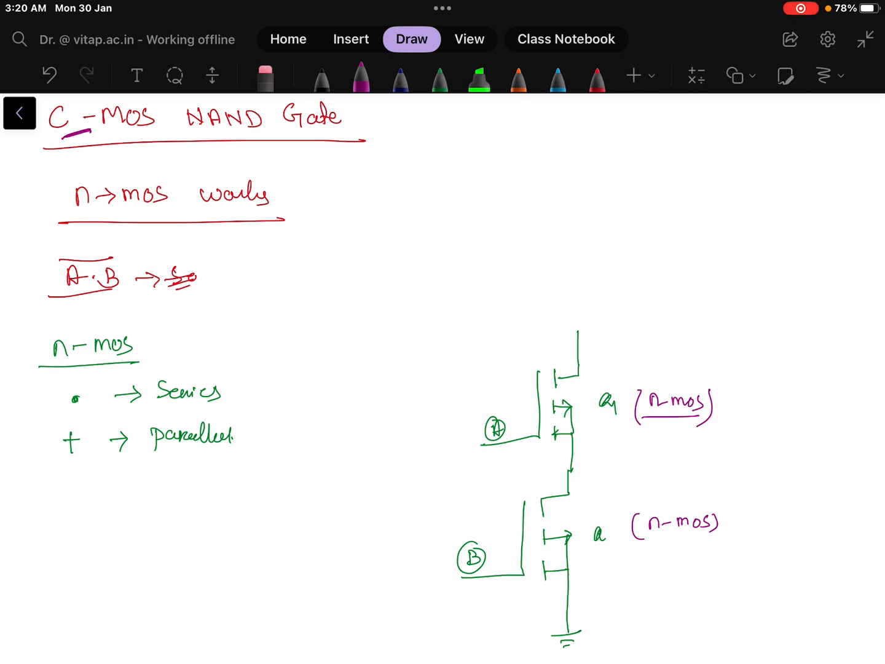
pyautogui.moveTo(37, 516); pyautogui.dragTo(123, 516)
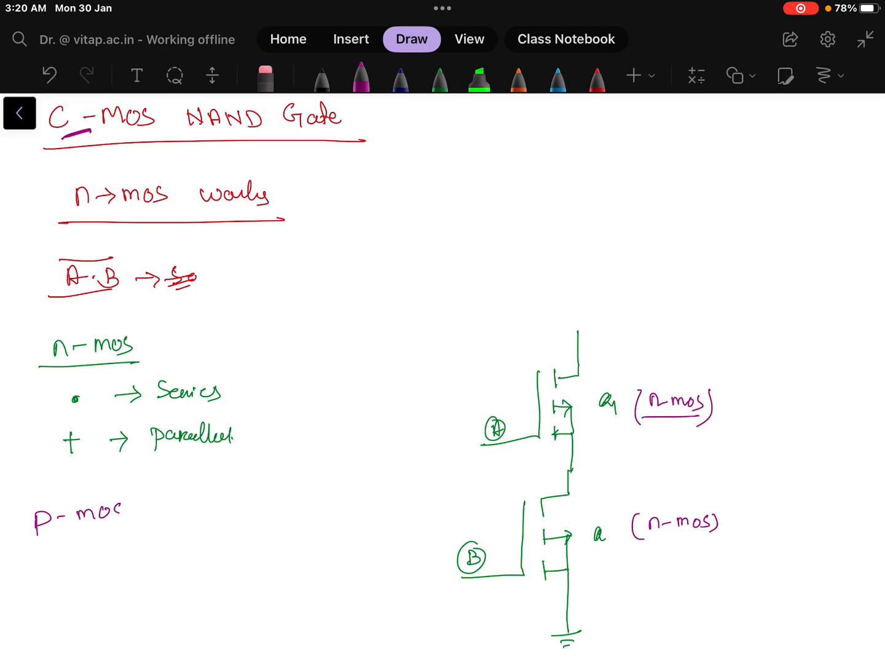
# Write the p-mos rules: dot → parallel and plus → series
pyautogui.moveTo(37, 541); pyautogui.dragTo(129, 522)
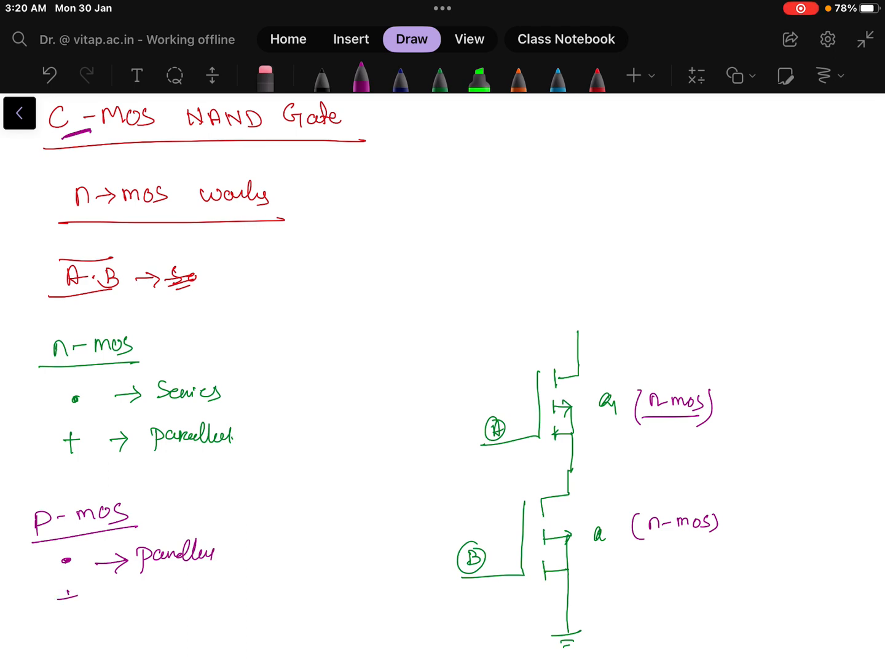
pyautogui.moveTo(64, 599); pyautogui.dragTo(120, 599)
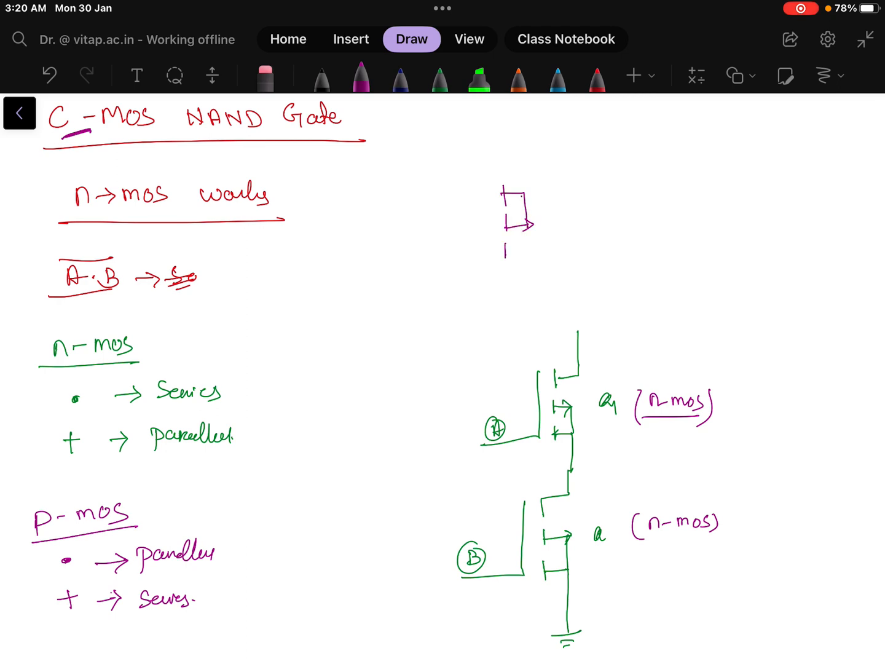
# Extend the first p-mos sketch and redraw the n-mos arrows reversed in green
pyautogui.moveTo(517, 194); pyautogui.dragTo(513, 148)
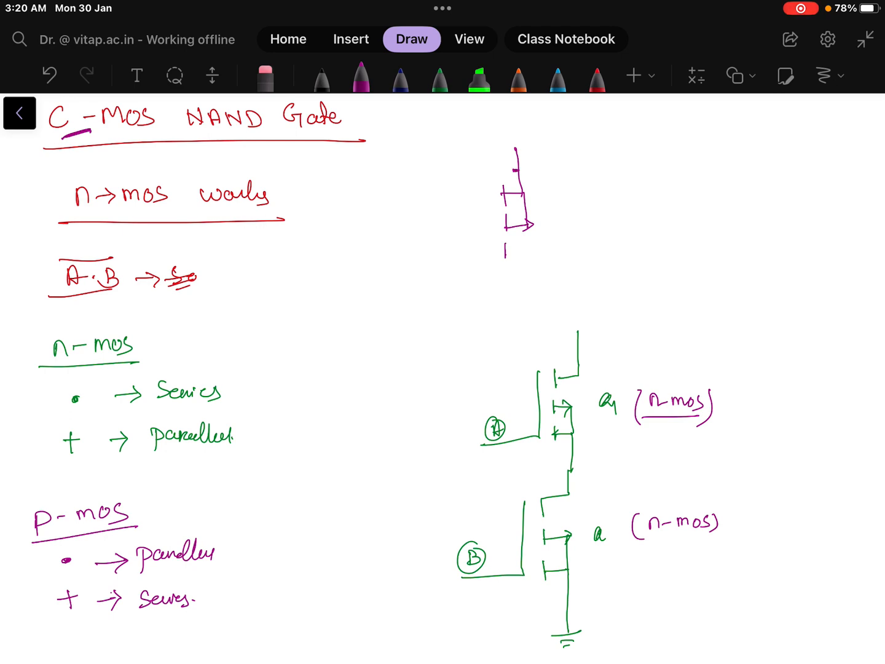
pyautogui.moveTo(581, 575); pyautogui.dragTo(593, 599)
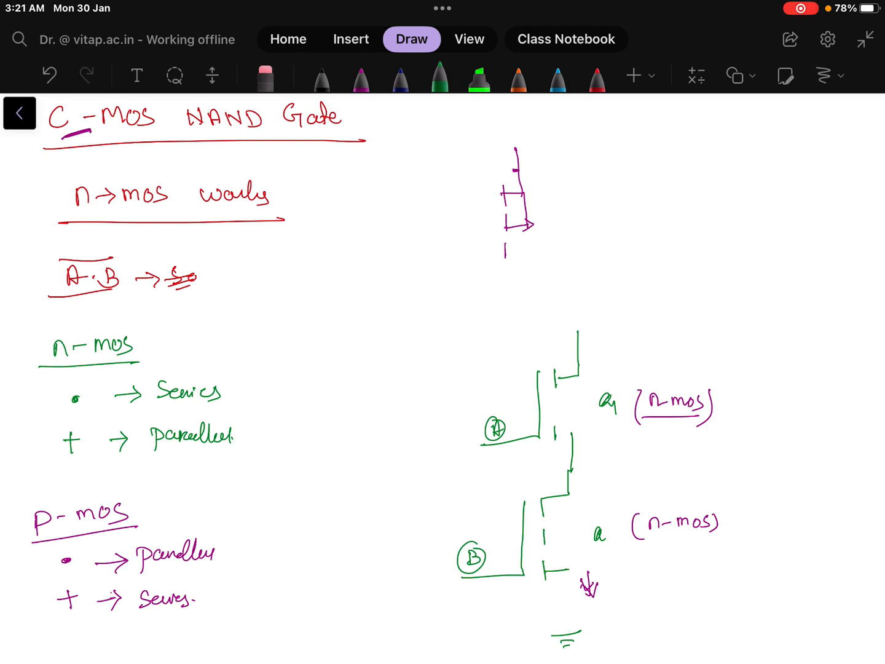
pyautogui.click(438, 78)
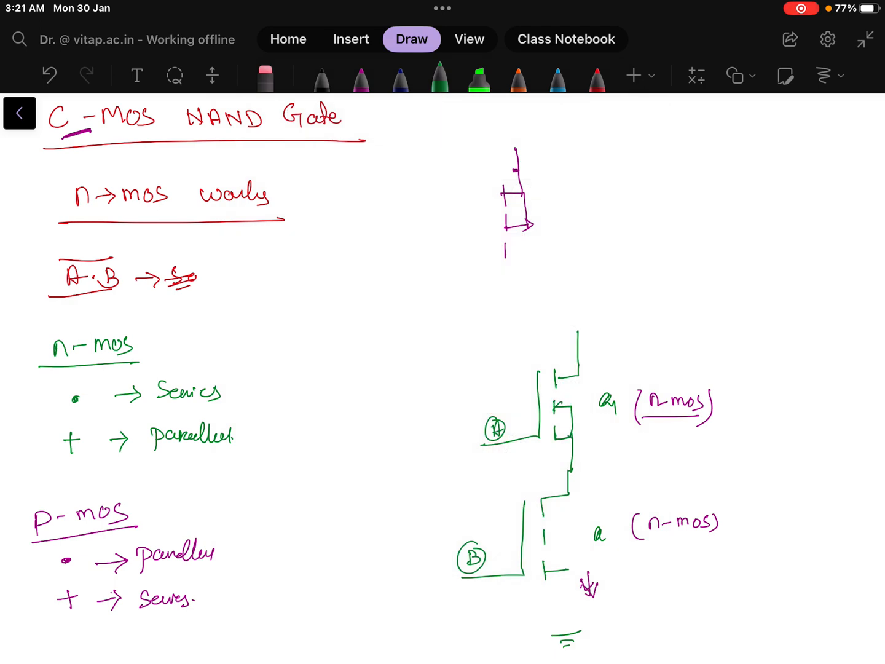
pyautogui.moveTo(553, 418); pyautogui.dragTo(572, 431)
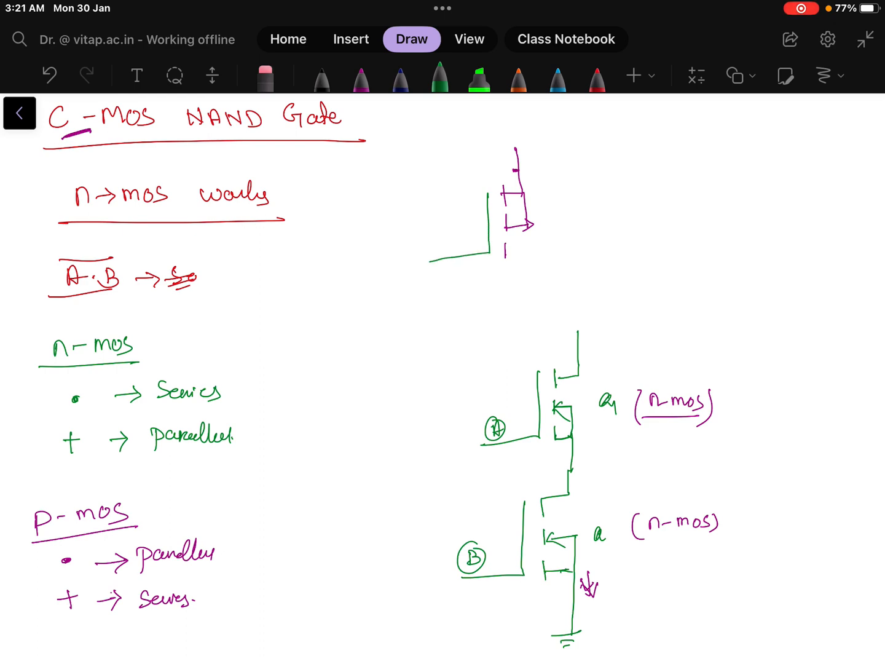
# Add a second parallel p-mos to +VDD, gate leads to A and B, and output line
pyautogui.moveTo(676, 142); pyautogui.dragTo(664, 187)
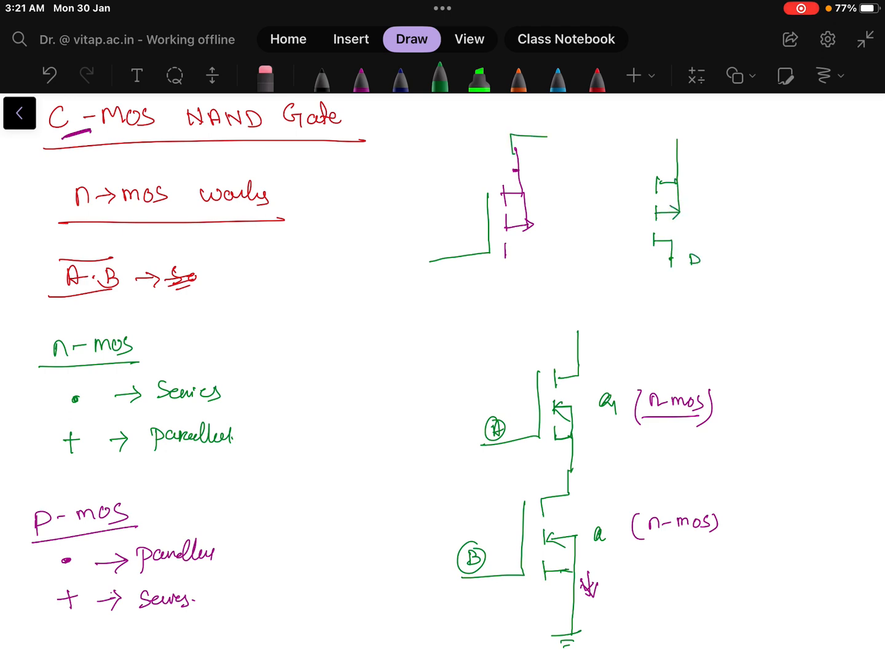
pyautogui.moveTo(513, 138); pyautogui.dragTo(676, 142)
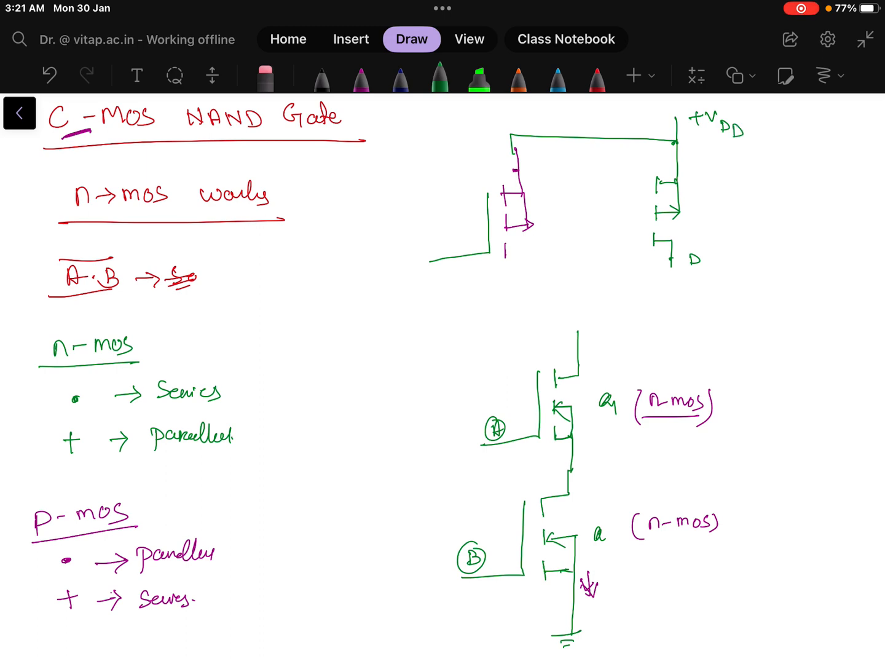
pyautogui.moveTo(639, 188); pyautogui.dragTo(639, 249)
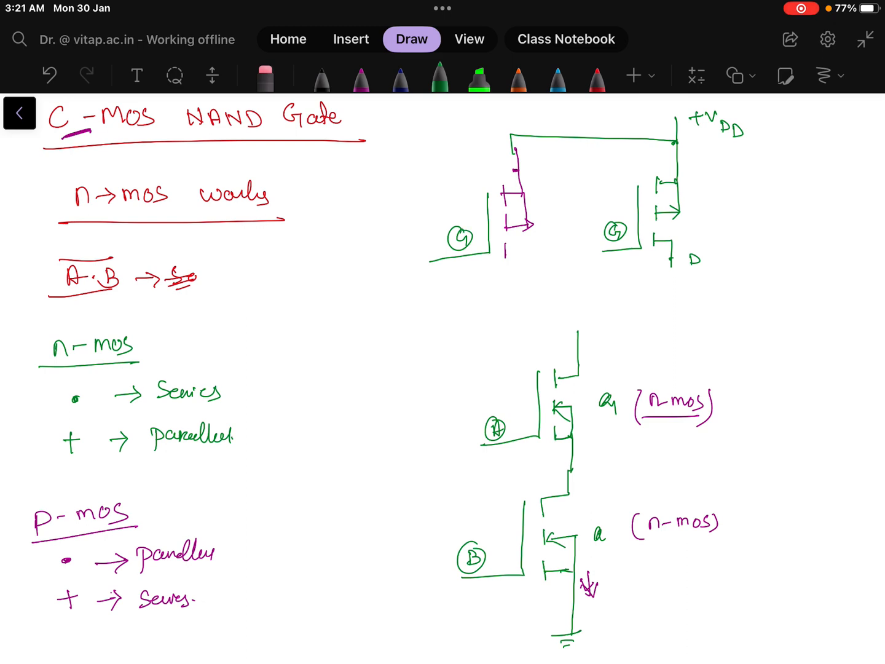
pyautogui.moveTo(424, 264); pyautogui.dragTo(437, 366)
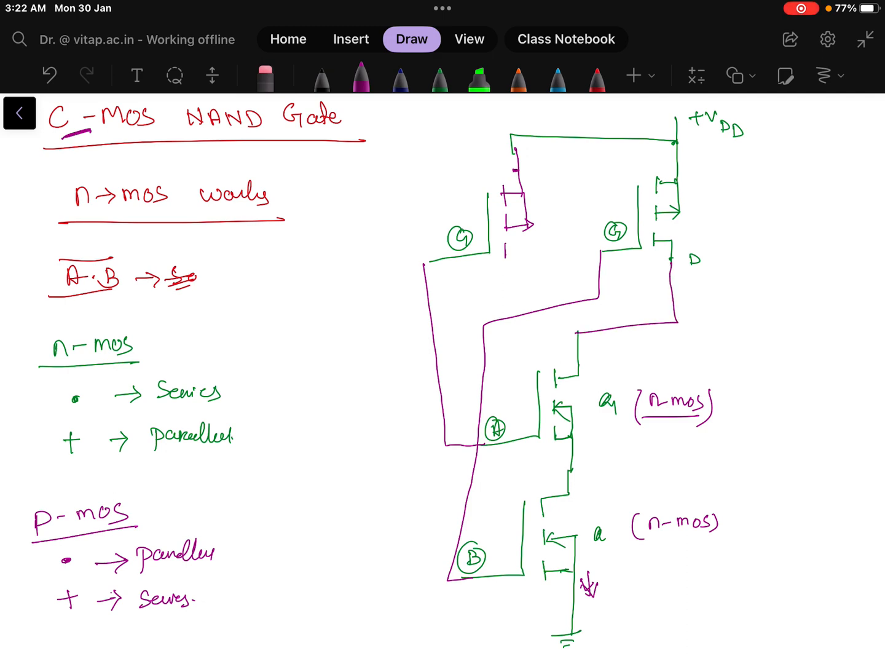
pyautogui.moveTo(676, 323); pyautogui.dragTo(759, 316)
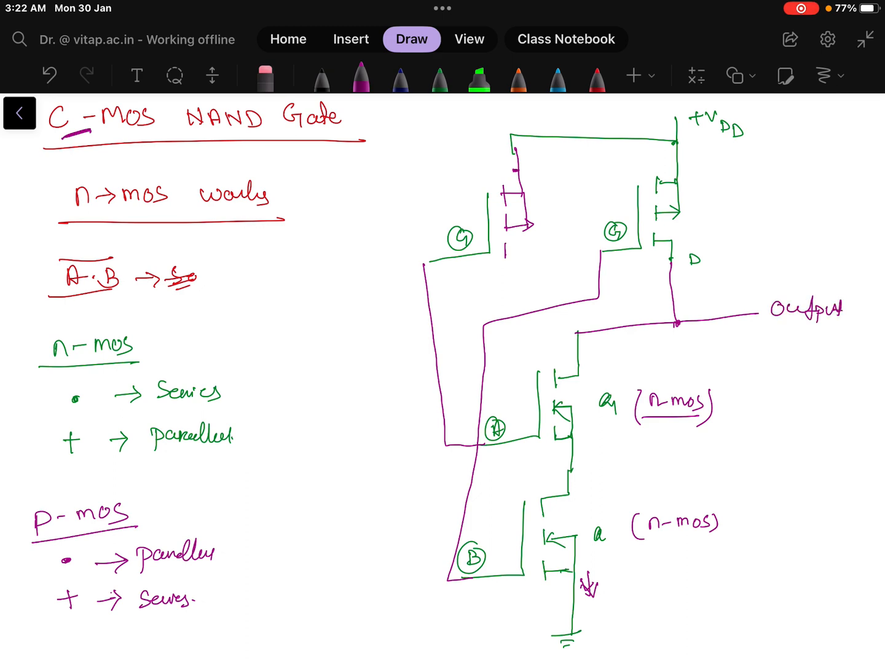
# Label n-mos D and S terminals, underline Output, and tick both p-mos transistors
pyautogui.write('D')
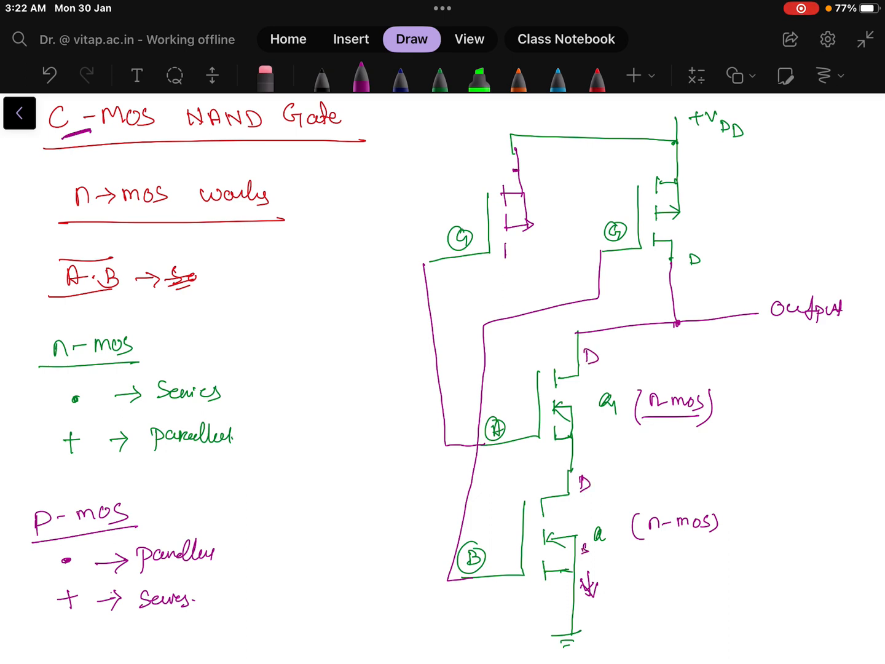
pyautogui.click(559, 590)
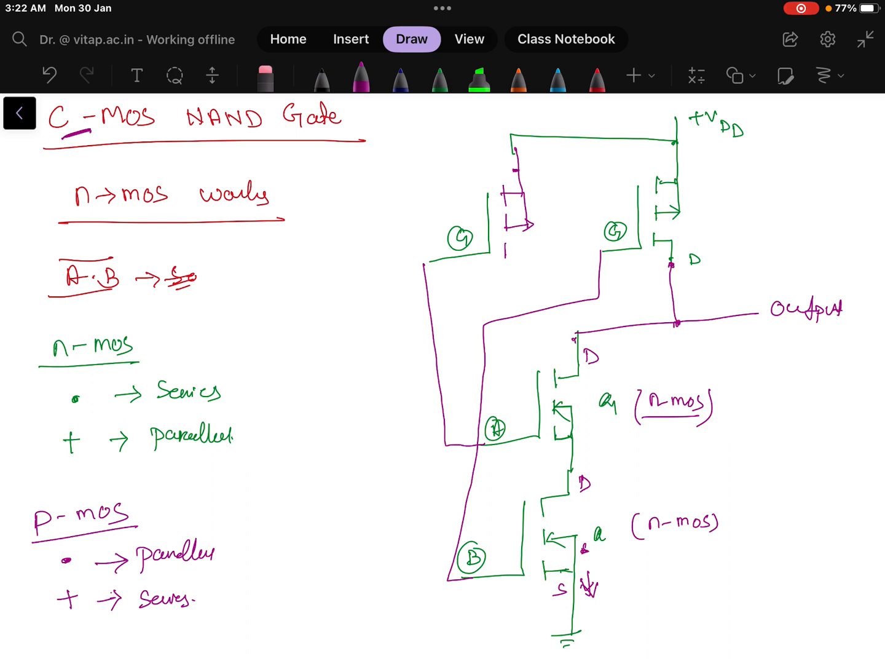
pyautogui.moveTo(765, 340); pyautogui.dragTo(845, 335)
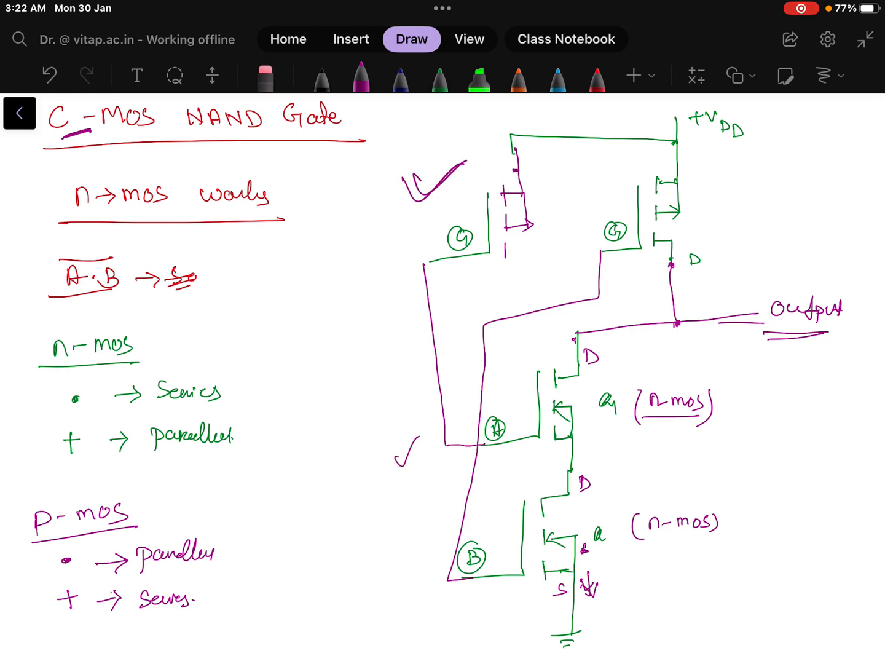
pyautogui.moveTo(707, 197); pyautogui.dragTo(728, 178)
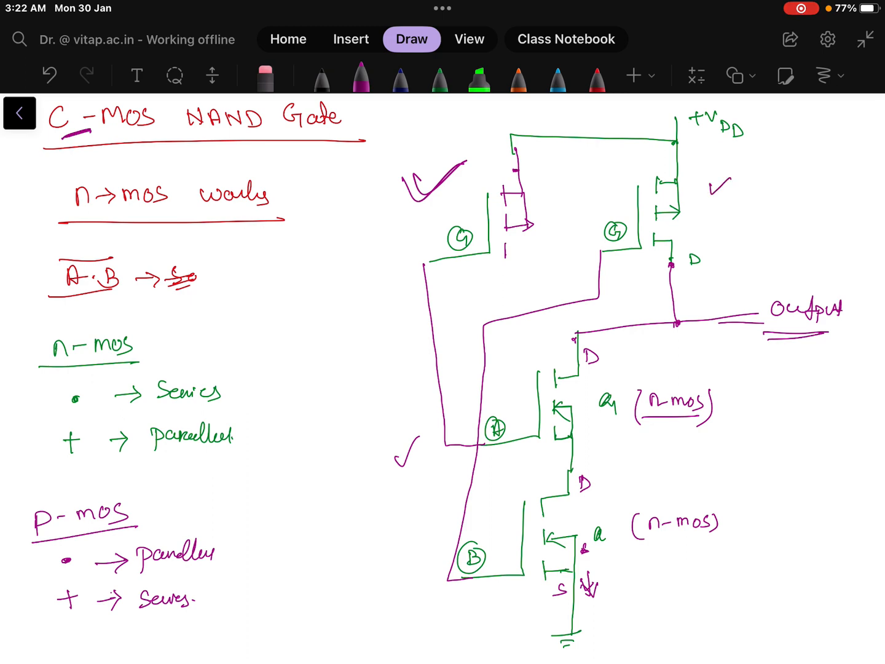